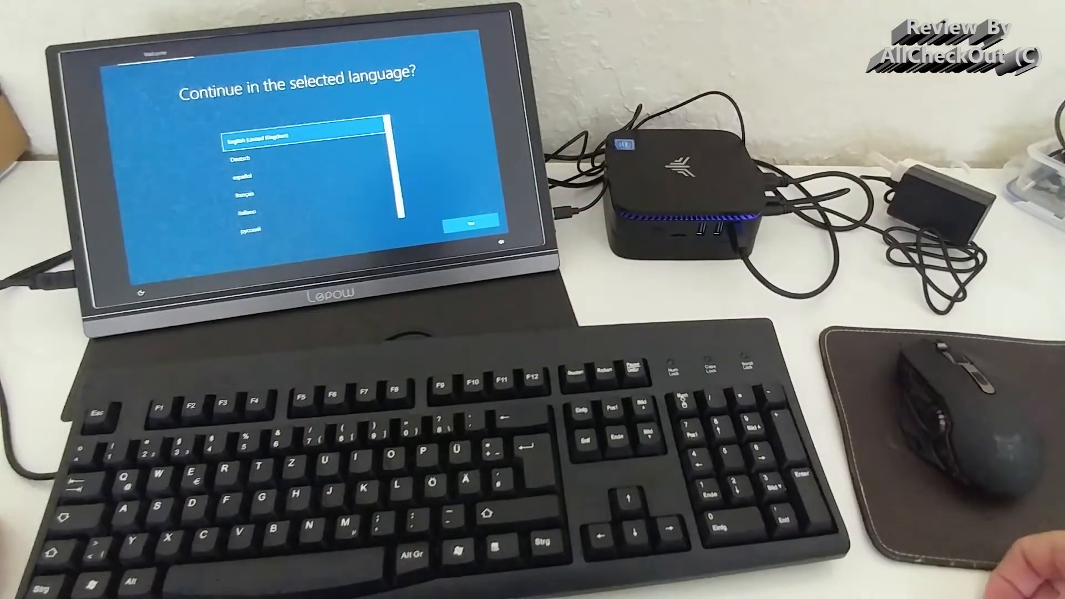
# - Continue setup in English (United Kingdom) and dismiss the Microsoft Edge welcome prompt
pyautogui.click(467, 224)
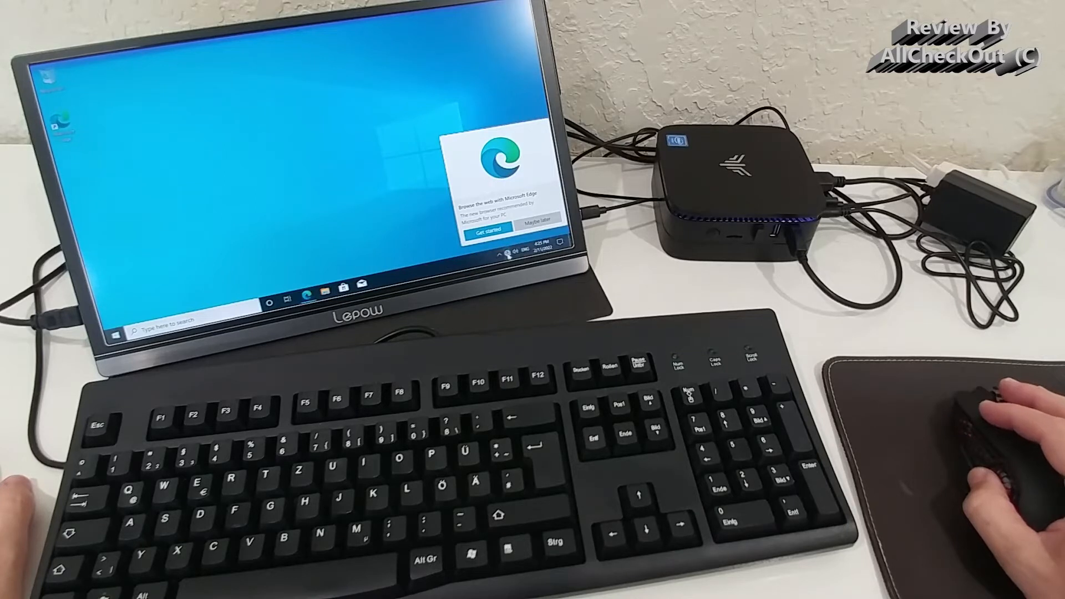
pyautogui.click(504, 254)
pyautogui.write('update')
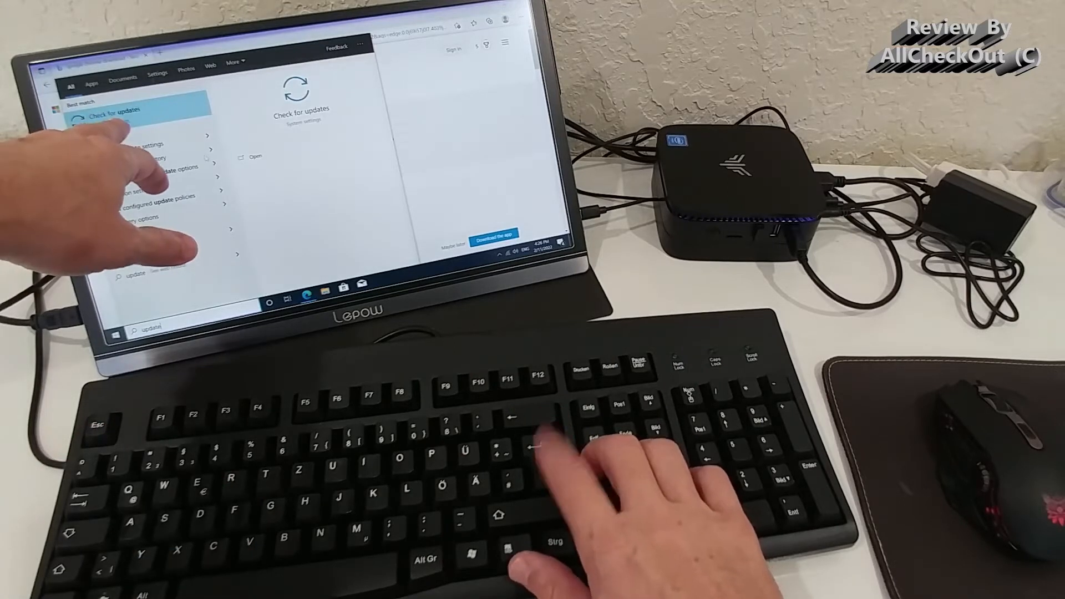
# - Choose the Check for updates result from the taskbar search to look for Windows updates
pyautogui.click(112, 112)
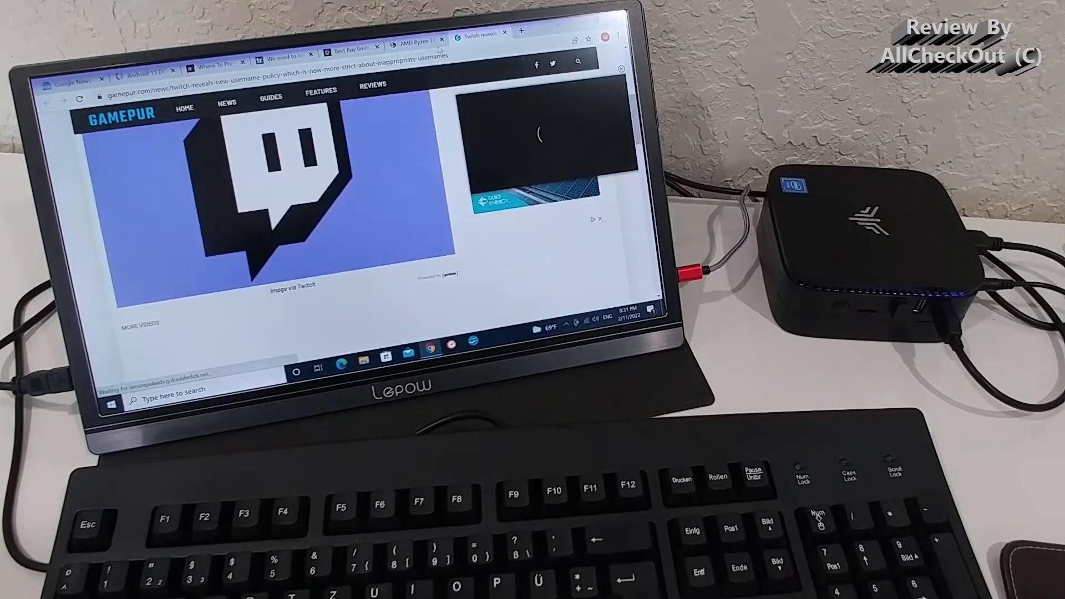
# - Browse the AMD Ryzen, Best Buy GPU and Mario Strikers tabs, then return to Google News
pyautogui.click(414, 38)
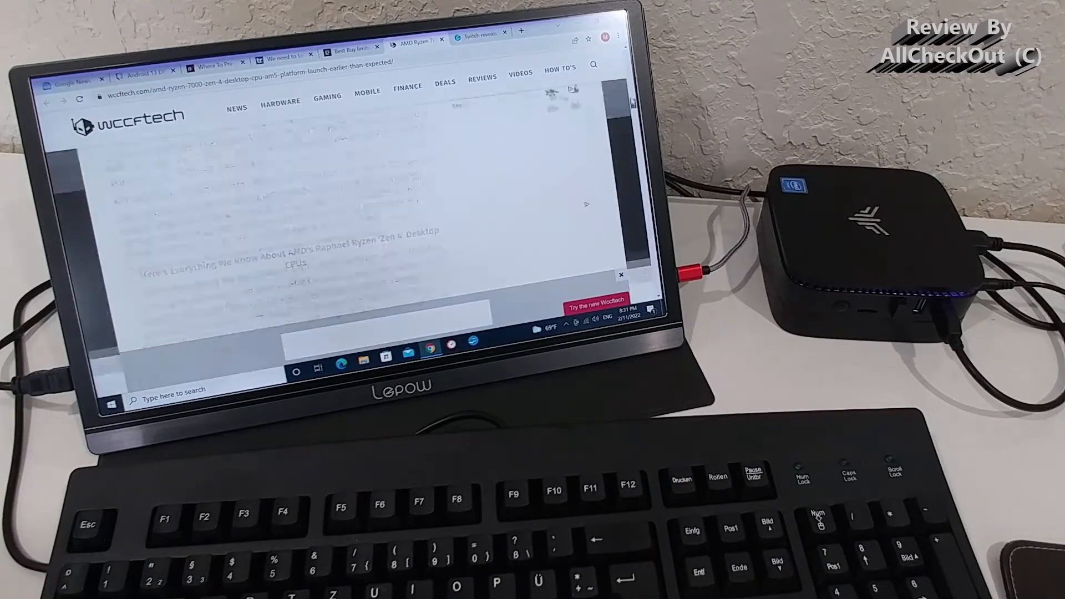
pyautogui.click(351, 46)
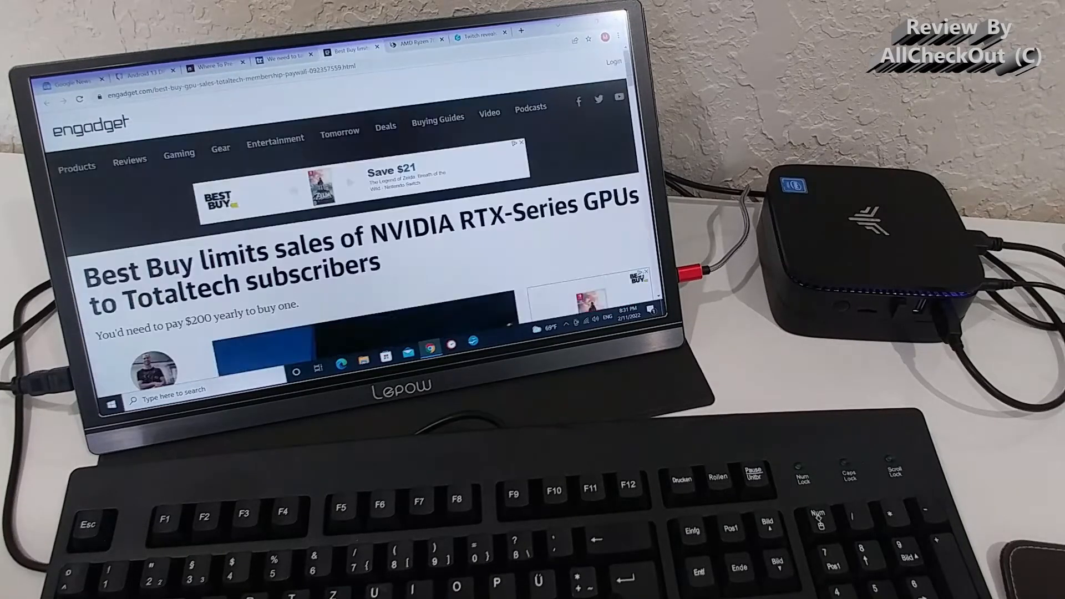
pyautogui.scroll(-3)
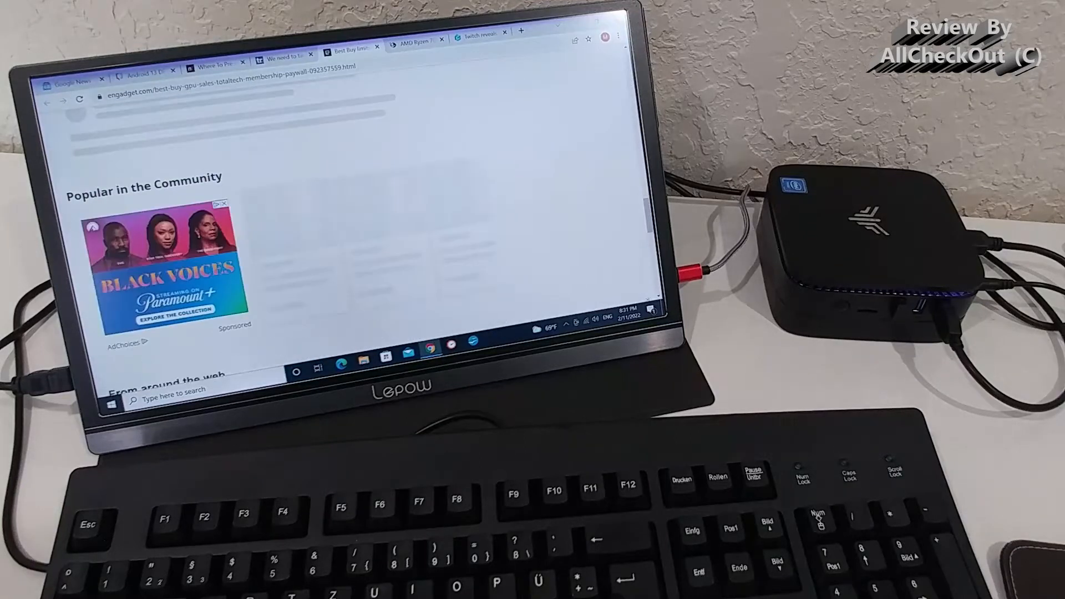
pyautogui.click(284, 53)
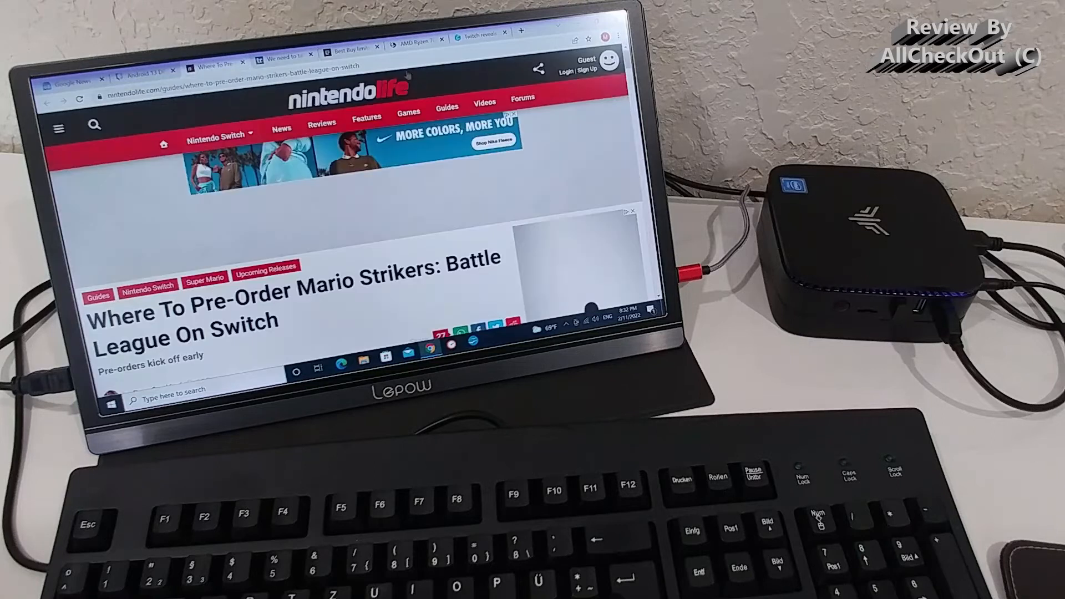
pyautogui.scroll(-3)
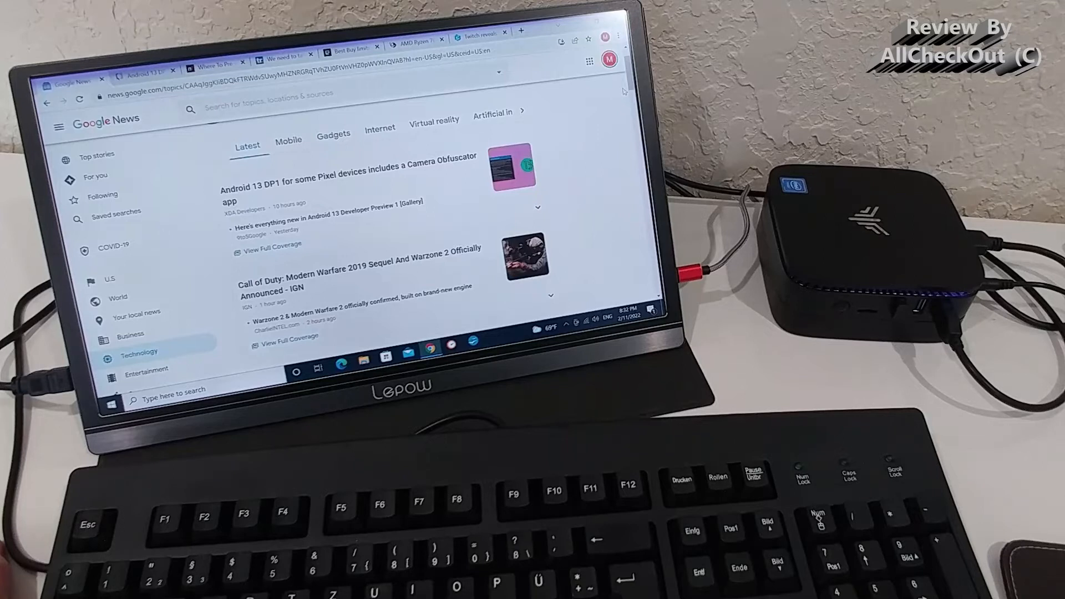
pyautogui.click(479, 33)
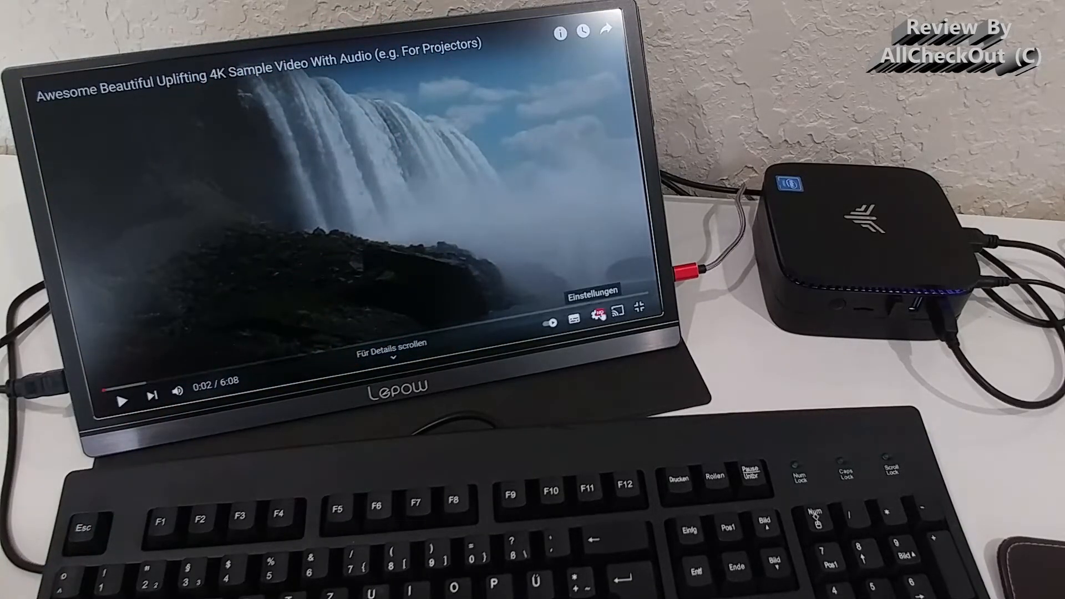
# - Open the gear (Einstellungen) settings menu on the full-screen 4K waterfall video
pyautogui.click(589, 323)
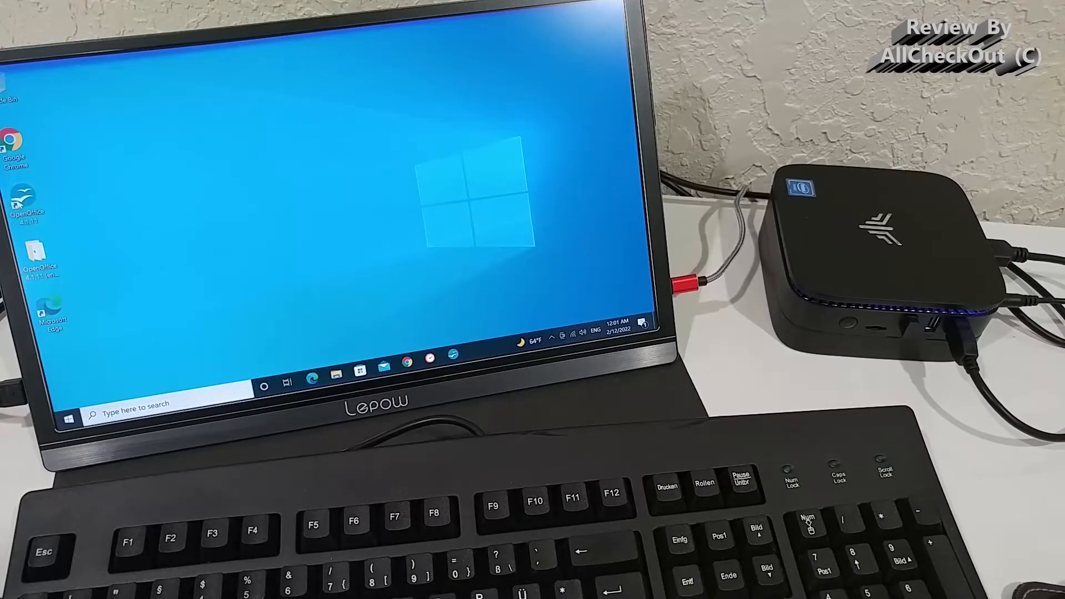
# - Launch OpenOffice and type test text 'sgdertertet343t4353453ztbtz' into a new text document
pyautogui.doubleClick(24, 202)
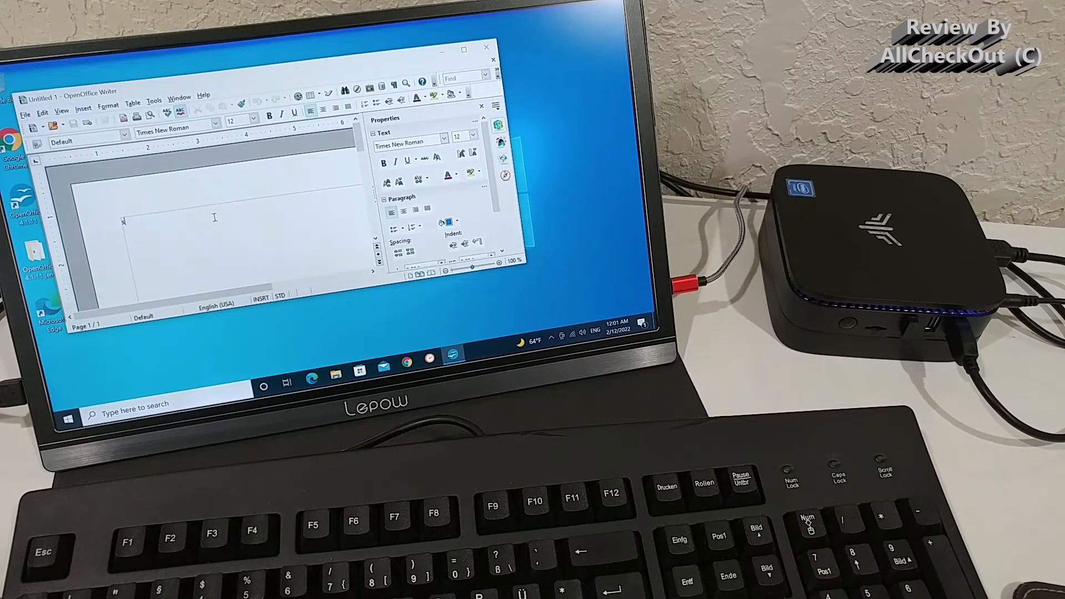
pyautogui.write('sgdertertet343t4353453')
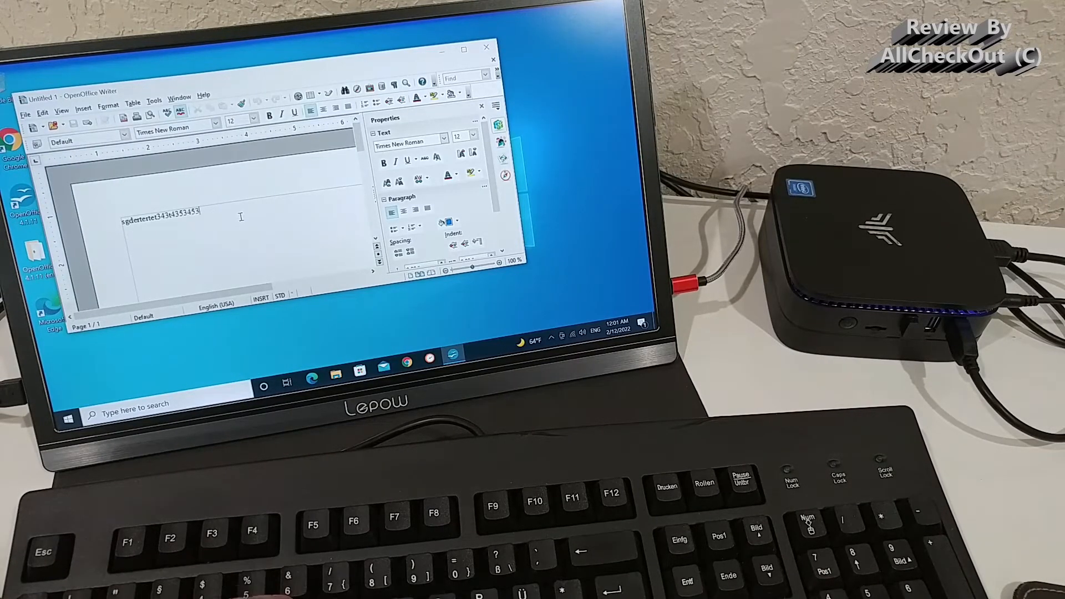
pyautogui.write('ztbtz')
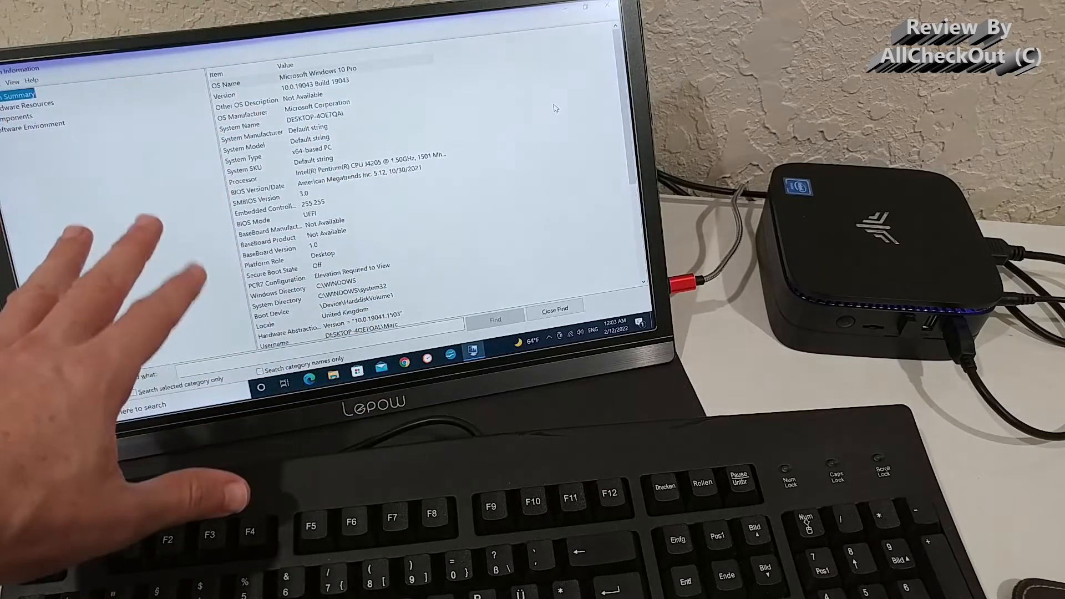
# - Scroll System Summary down to show the 12.0 GB installed physical memory
pyautogui.scroll(-3)
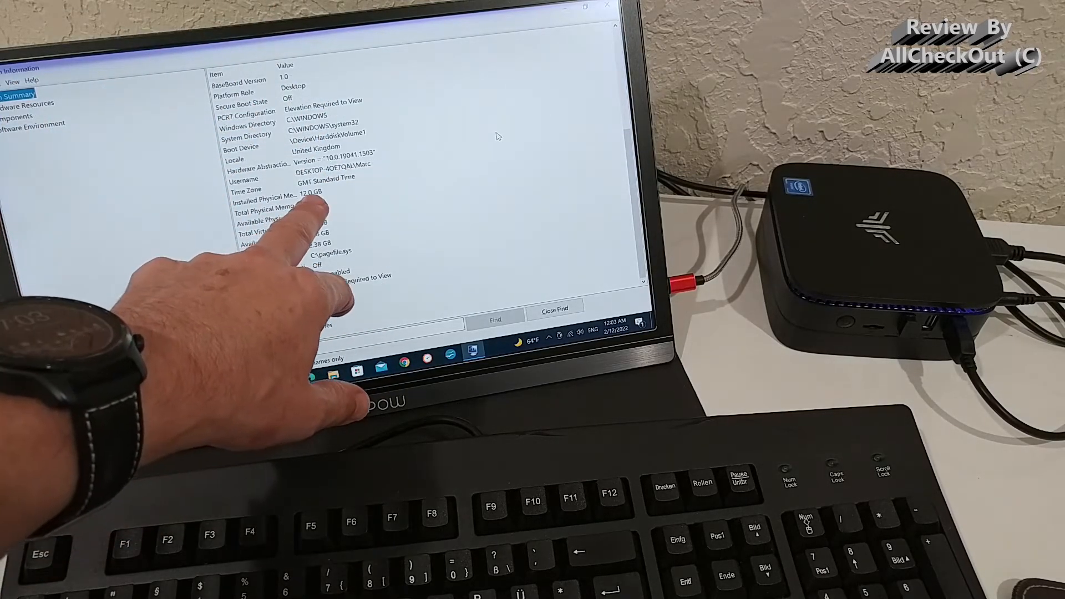